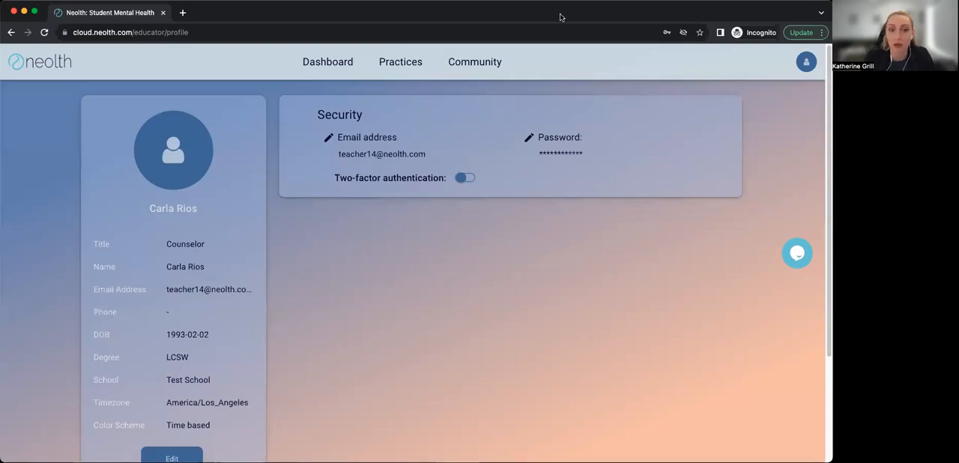
{"action": "mouse_move", "coordinate": [552, 270]}
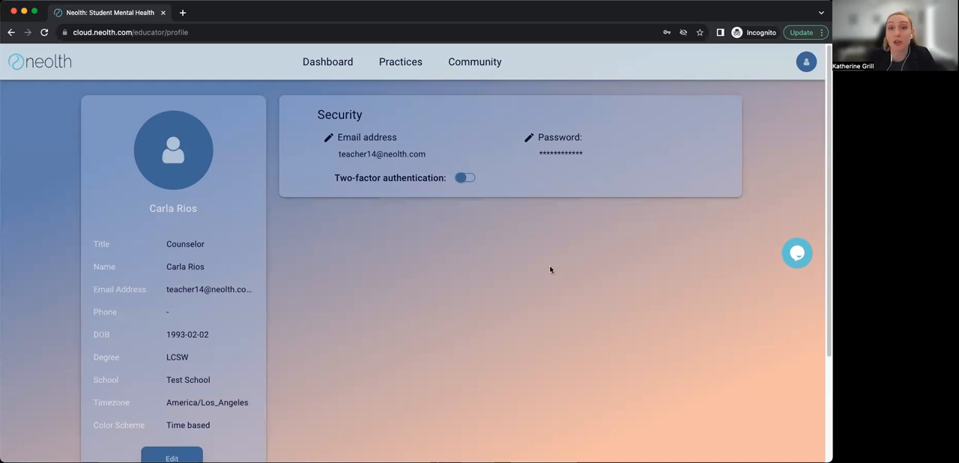
{"action": "mouse_move", "coordinate": [487, 239]}
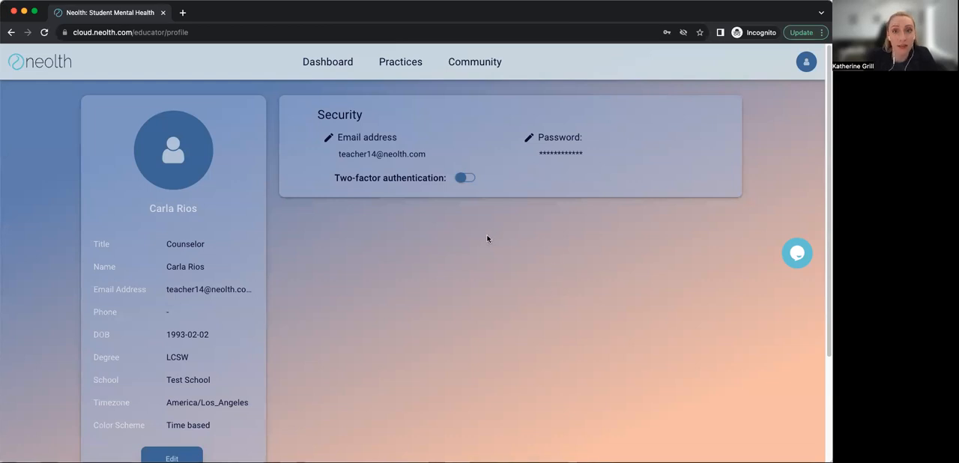
{"action": "mouse_move", "coordinate": [437, 237]}
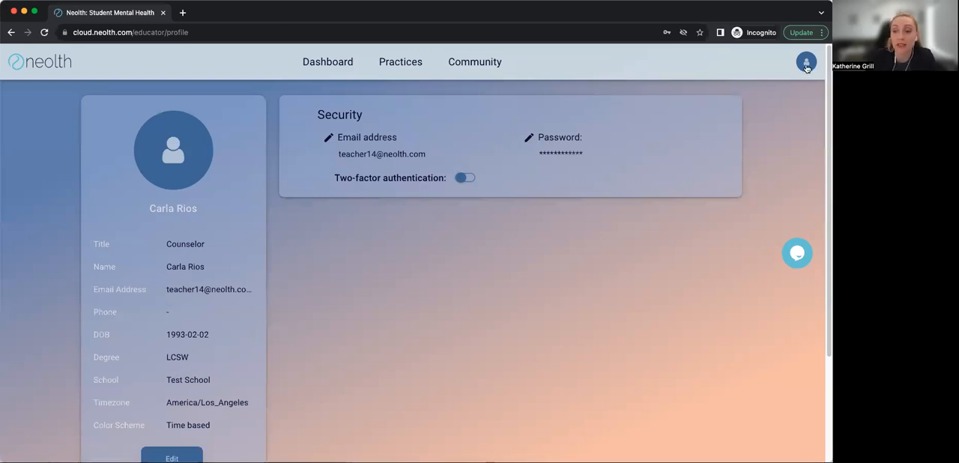
Step: Review the profile page and open then dismiss the Change Email form without saving
{"action": "left_click", "coordinate": [805, 62]}
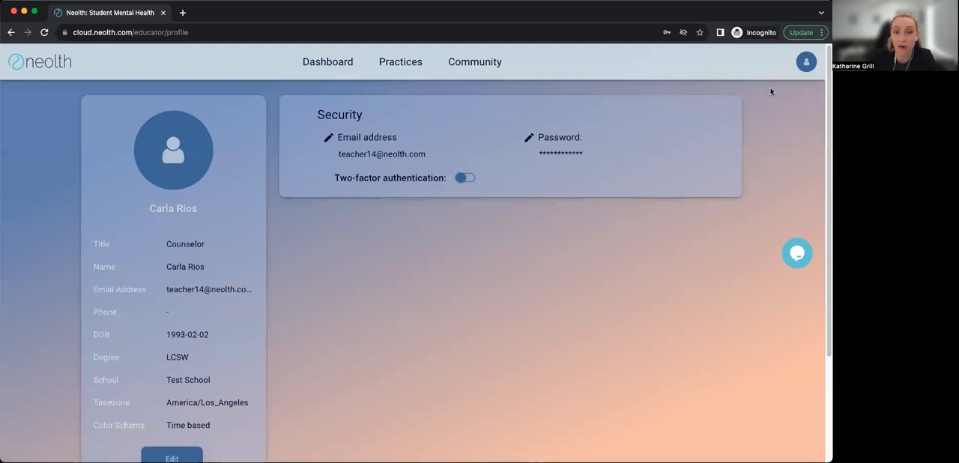
{"action": "scroll", "scroll_direction": "down", "scroll_amount": 3}
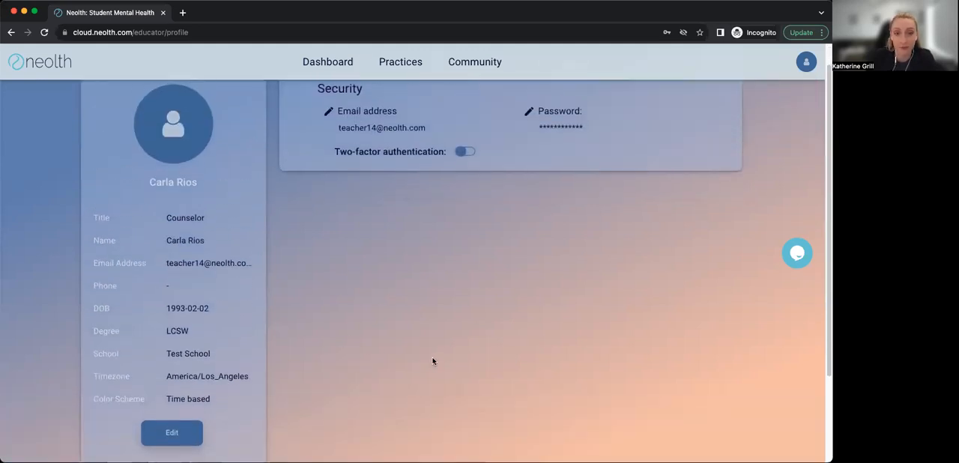
{"action": "scroll", "scroll_direction": "up", "scroll_amount": 3}
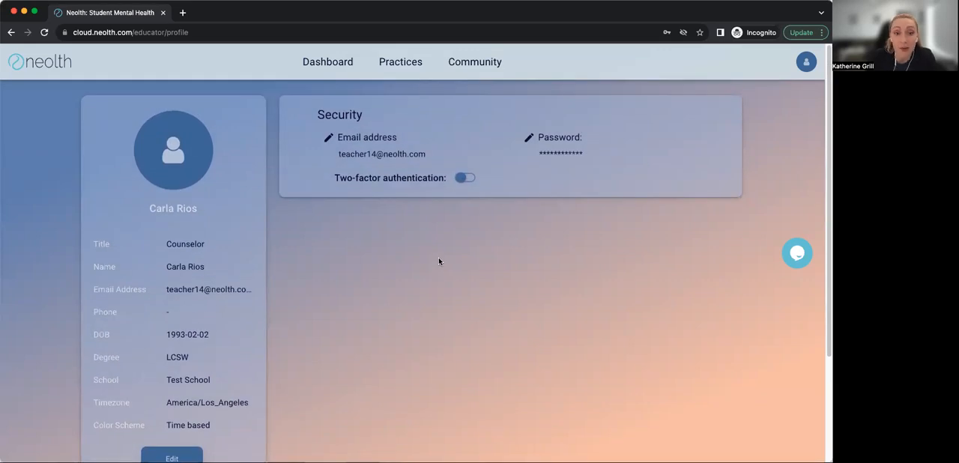
{"action": "mouse_move", "coordinate": [329, 141]}
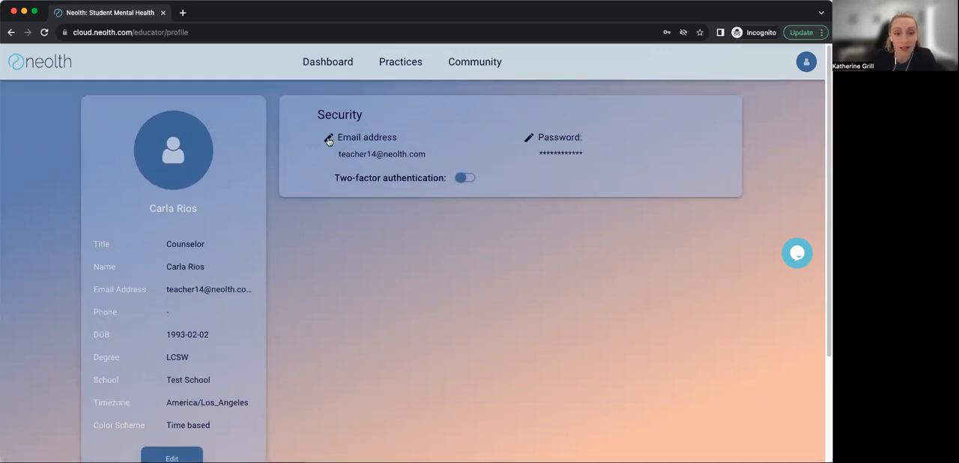
{"action": "left_click", "coordinate": [328, 138]}
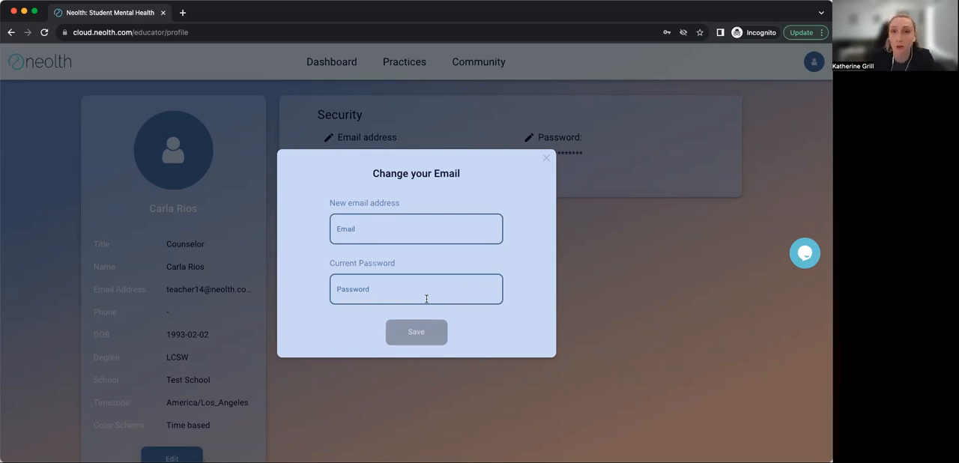
{"action": "mouse_move", "coordinate": [545, 159]}
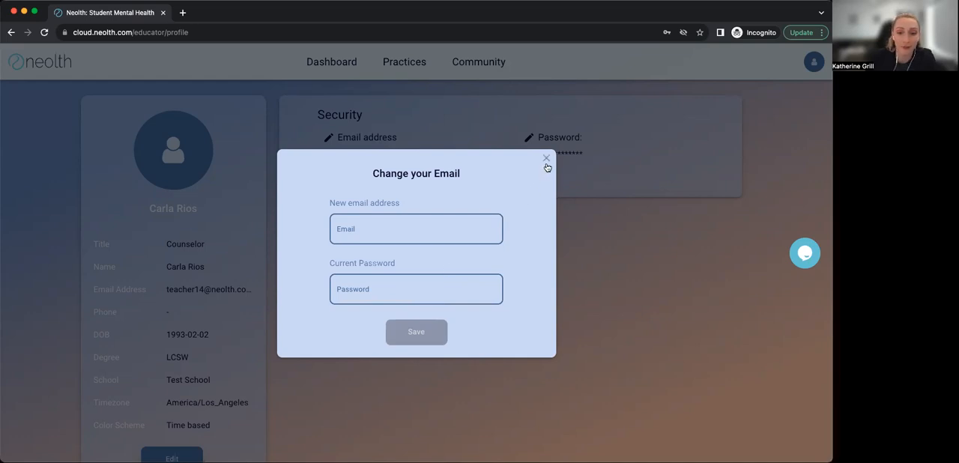
{"action": "left_click", "coordinate": [545, 158]}
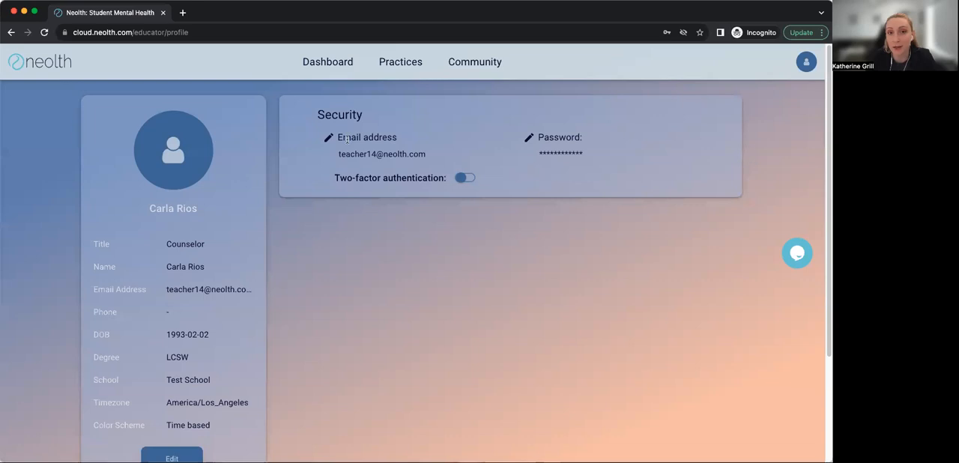
{"action": "mouse_move", "coordinate": [548, 168]}
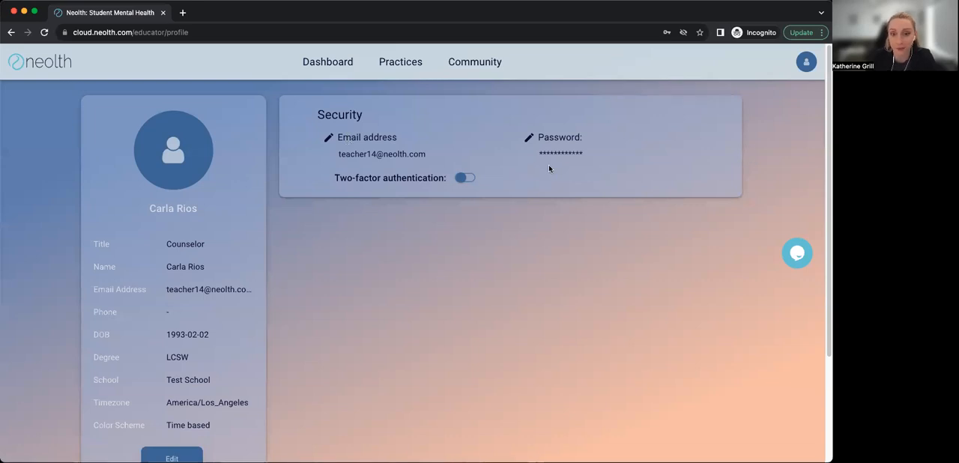
{"action": "mouse_move", "coordinate": [524, 156]}
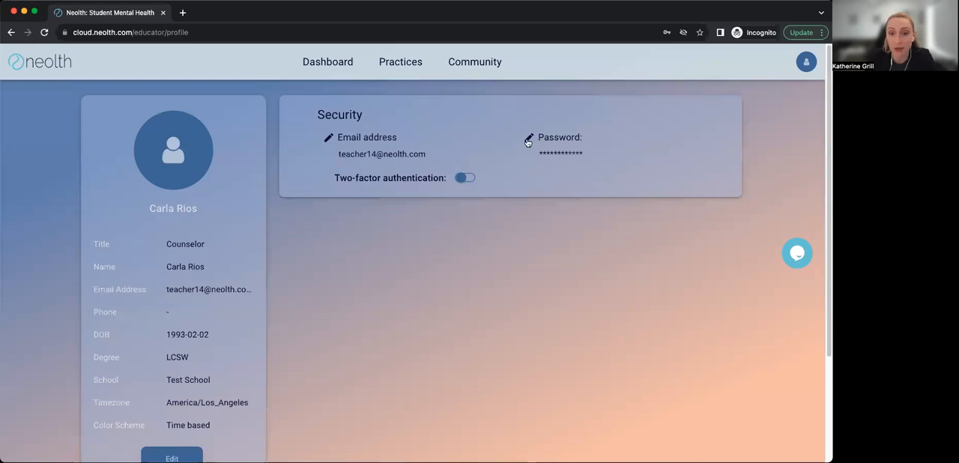
Step: Open the Change your Password form from the Security card's pencil icon
{"action": "left_click", "coordinate": [527, 140]}
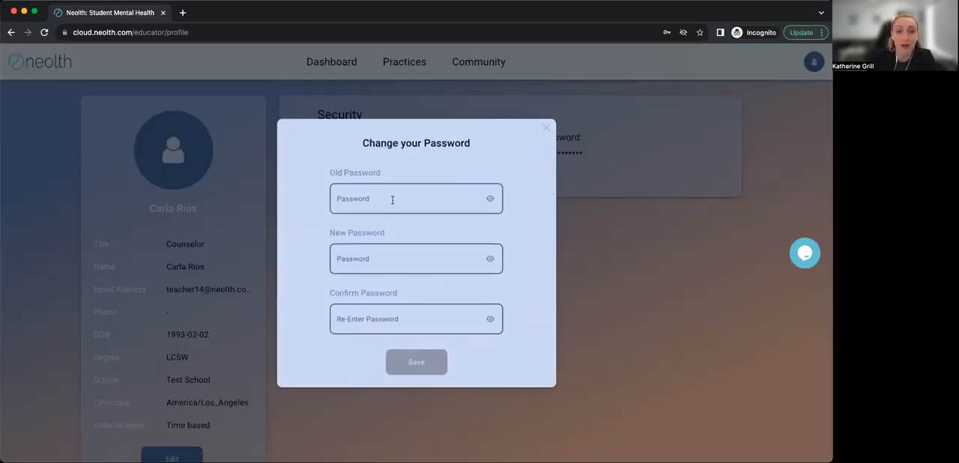
{"action": "mouse_move", "coordinate": [440, 201]}
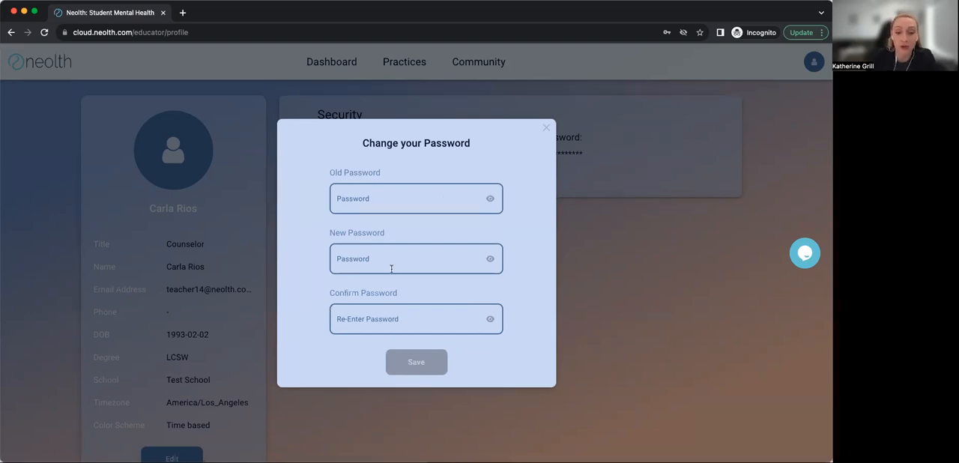
{"action": "mouse_move", "coordinate": [420, 318]}
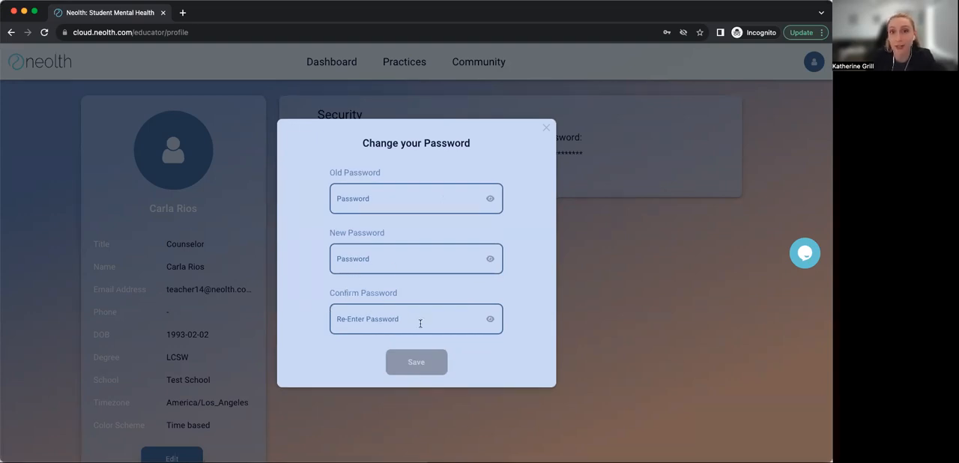
{"action": "mouse_move", "coordinate": [524, 224]}
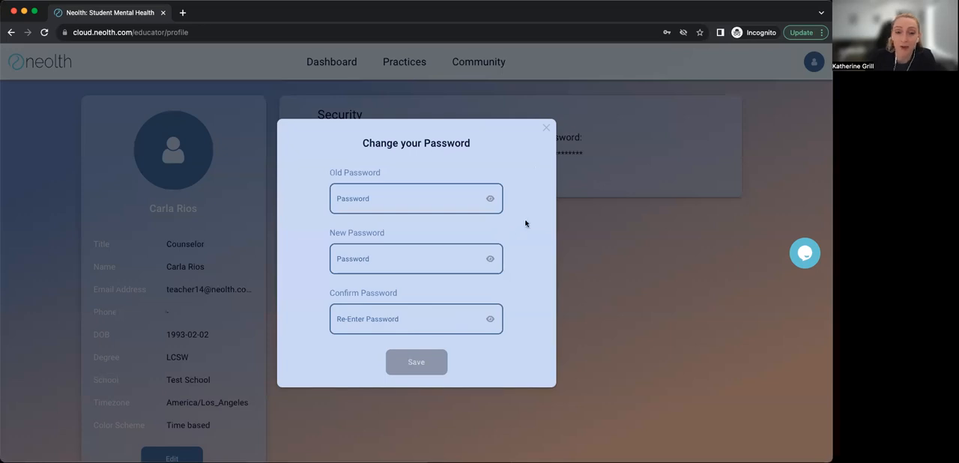
{"action": "mouse_move", "coordinate": [545, 129]}
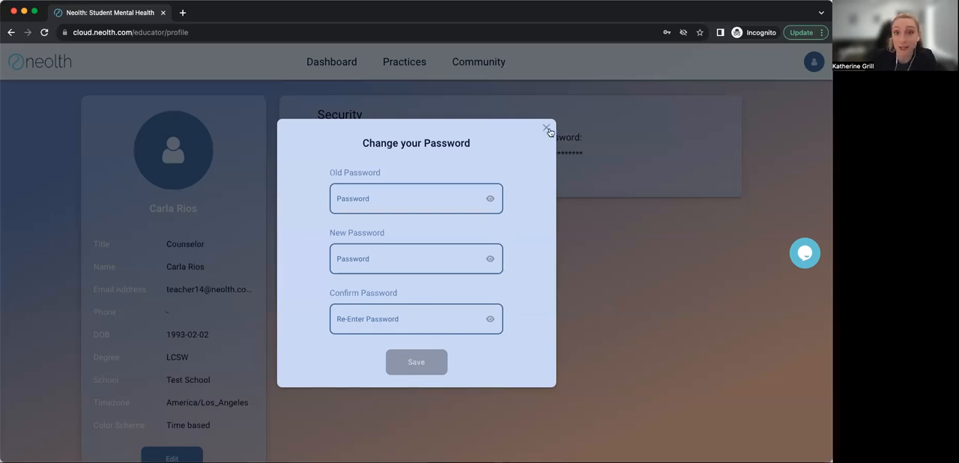
Step: Close the Change your Password dialog via its X, leaving the password unchanged
{"action": "left_click", "coordinate": [547, 128]}
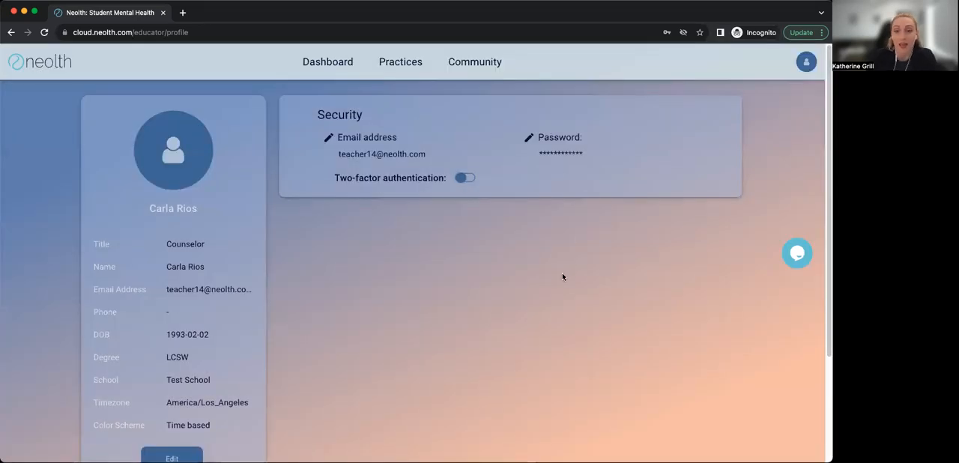
{"action": "mouse_move", "coordinate": [545, 264]}
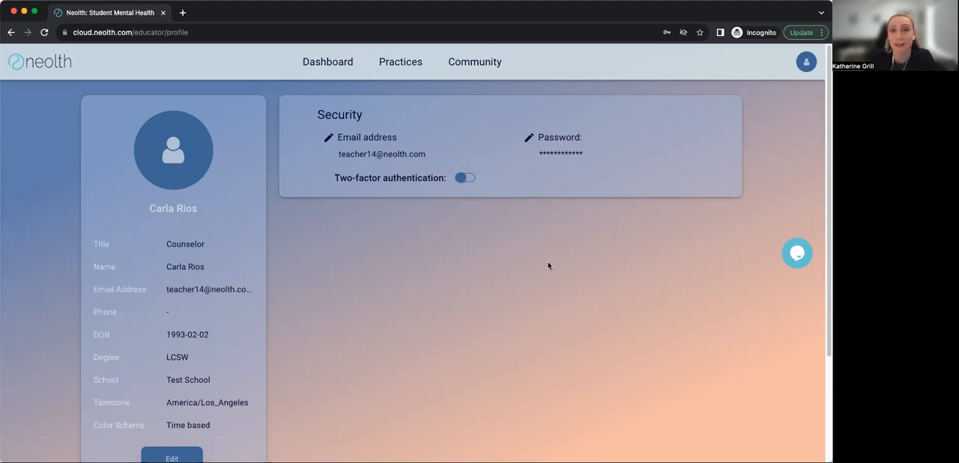
{"action": "mouse_move", "coordinate": [554, 261]}
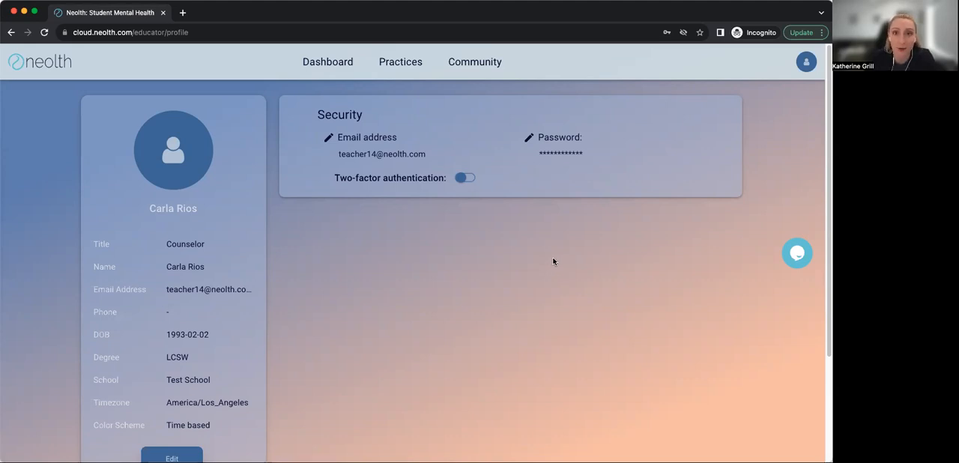